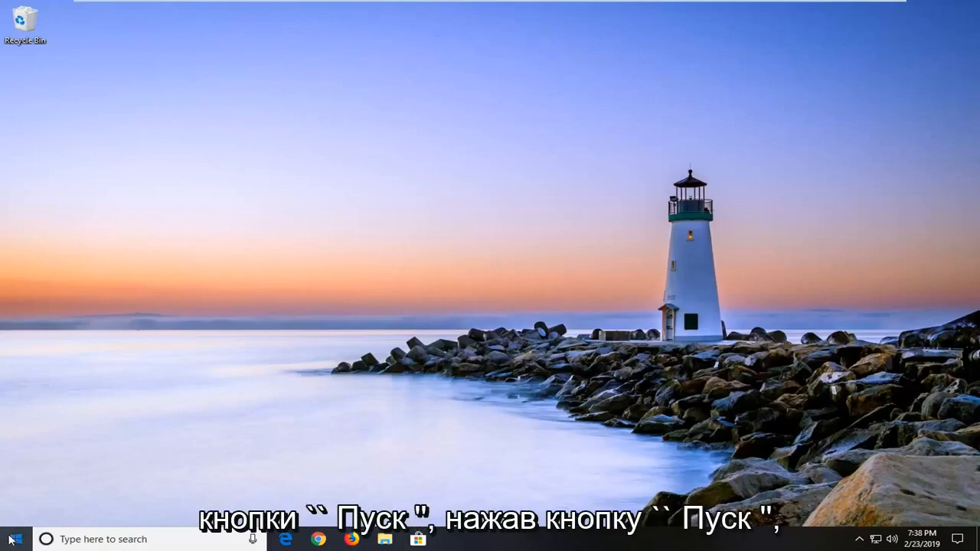
Step: Launch Command Prompt as administrator via Start search for 'cmd', approve UAC, and reposition the window
click(15, 539)
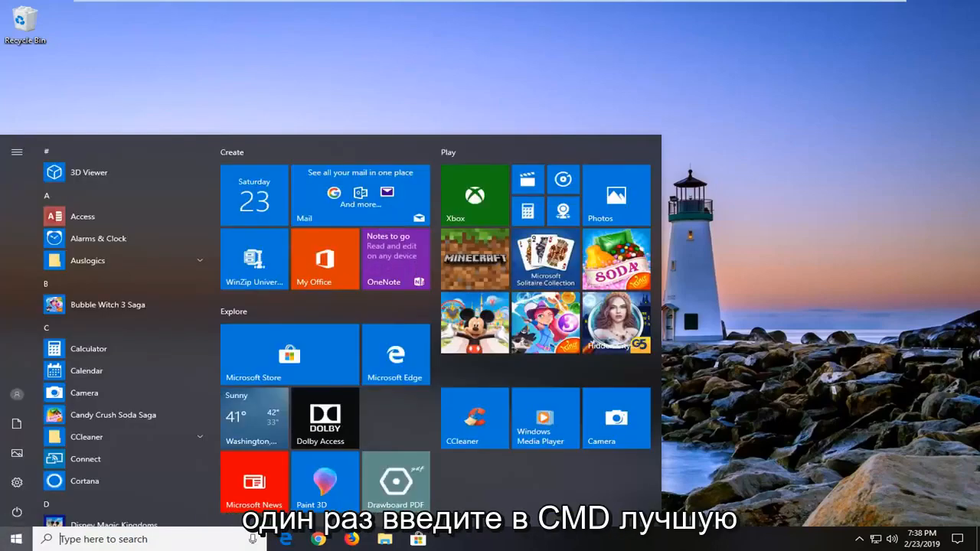
text(cmd)
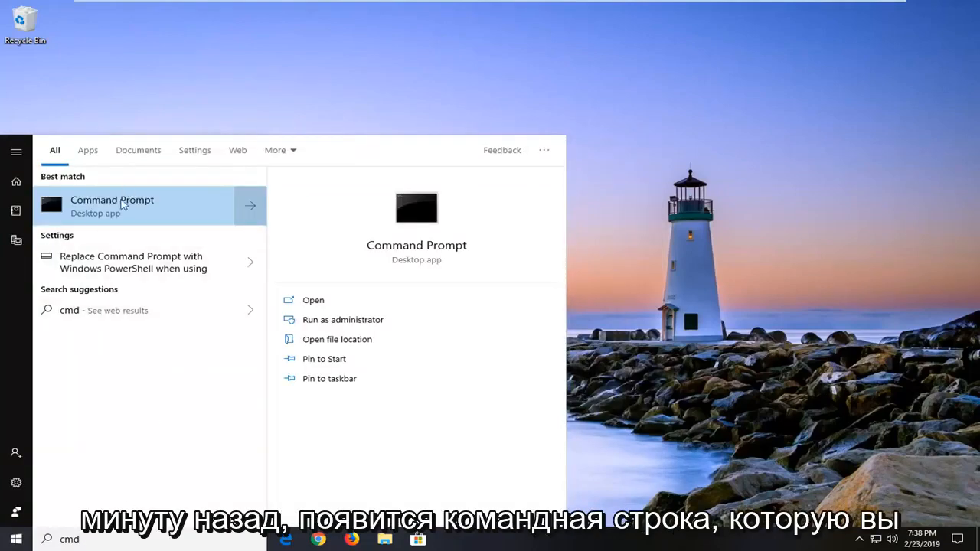
right_click(112, 205)
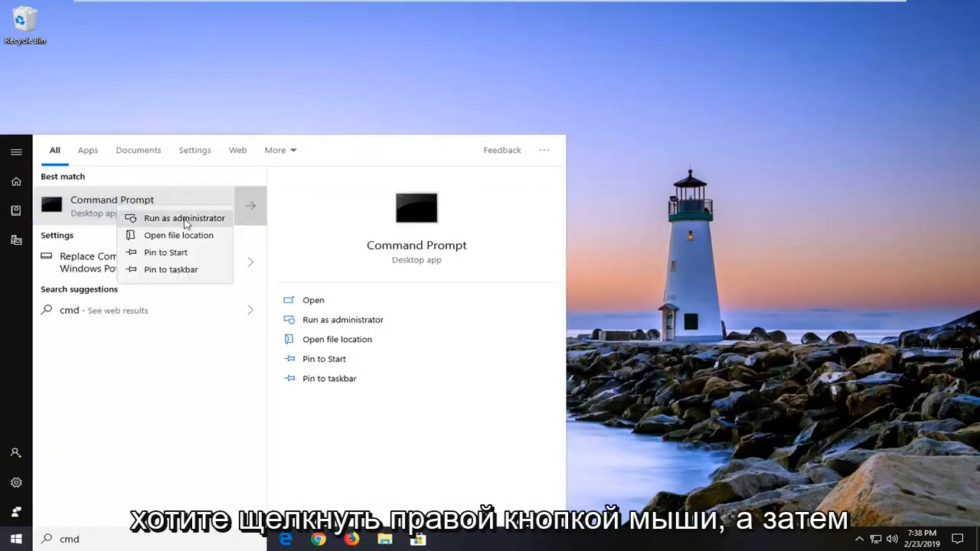
click(184, 218)
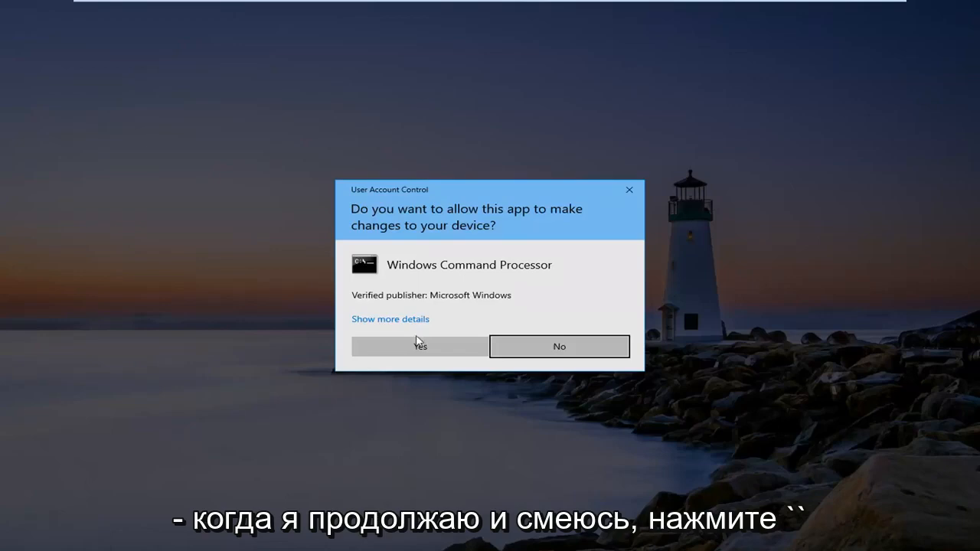
click(420, 346)
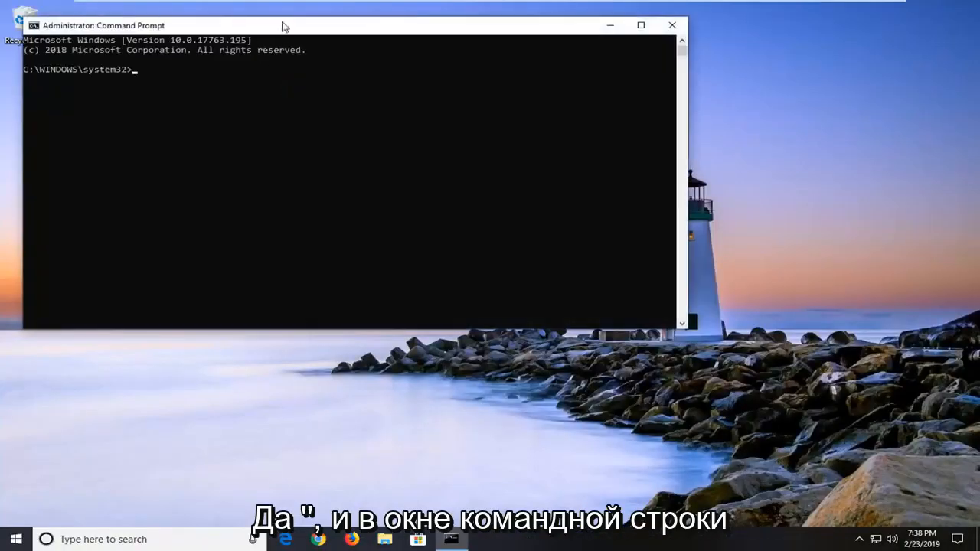
drag(285, 25, 429, 95)
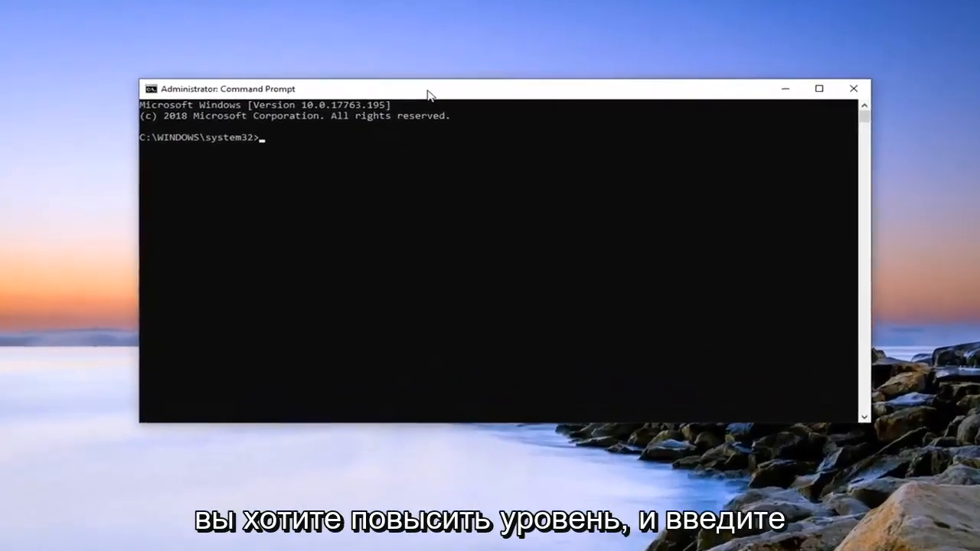
Step: Enter 'sfc /scannow' at the C:\WINDOWS\system32> prompt
text(sfc /)
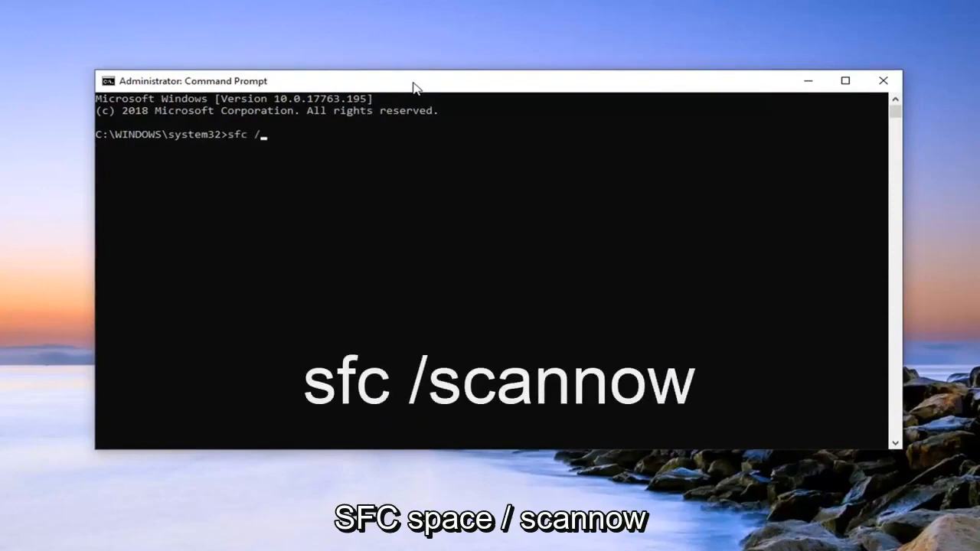
text(scannow)
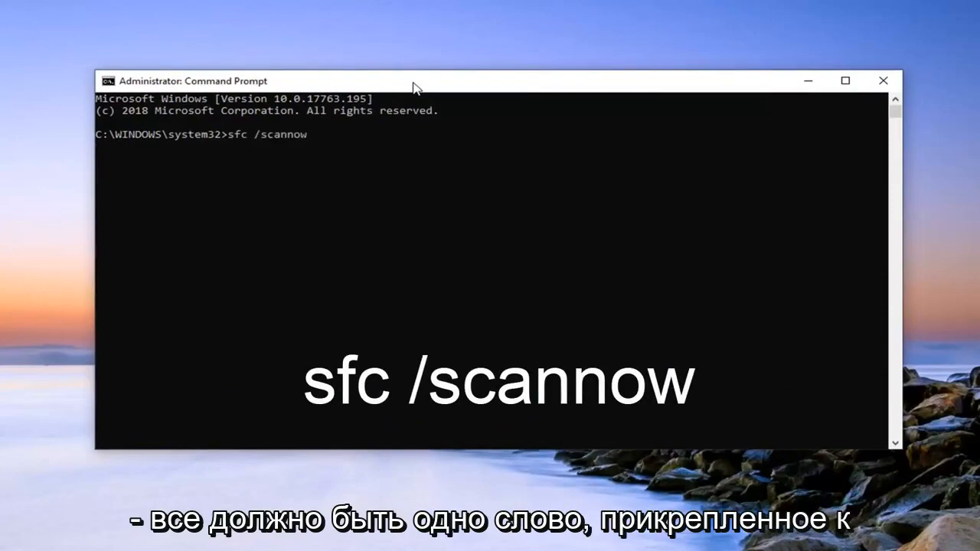
mouse_move(254, 152)
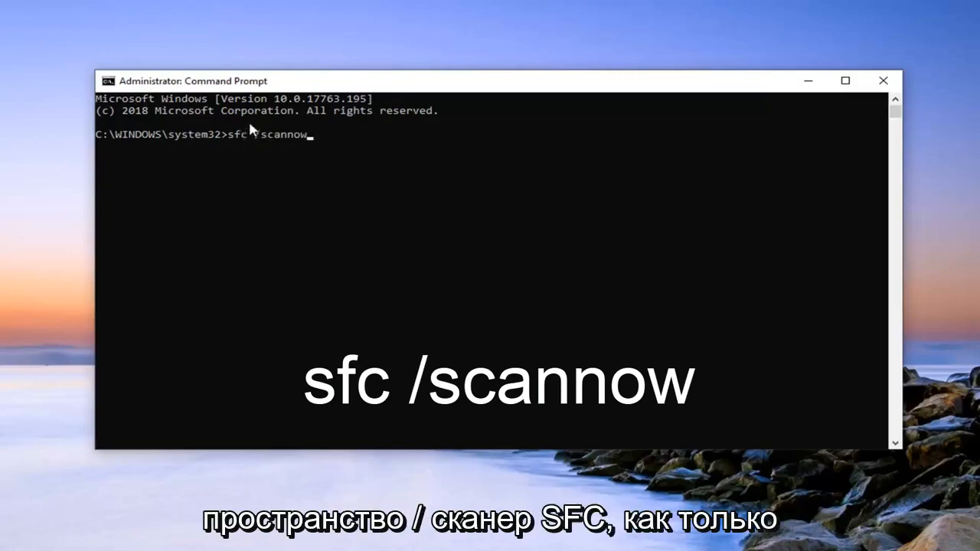
mouse_move(248, 242)
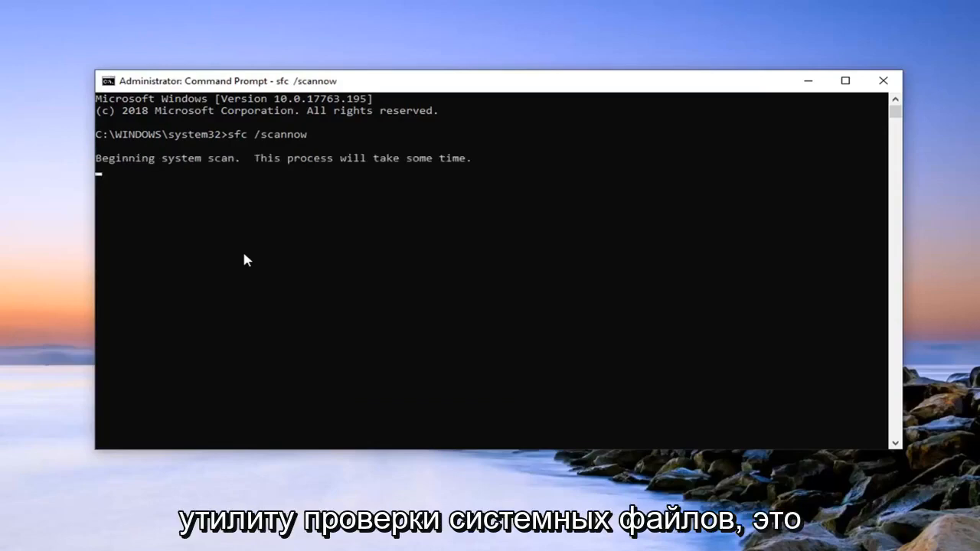
mouse_move(183, 262)
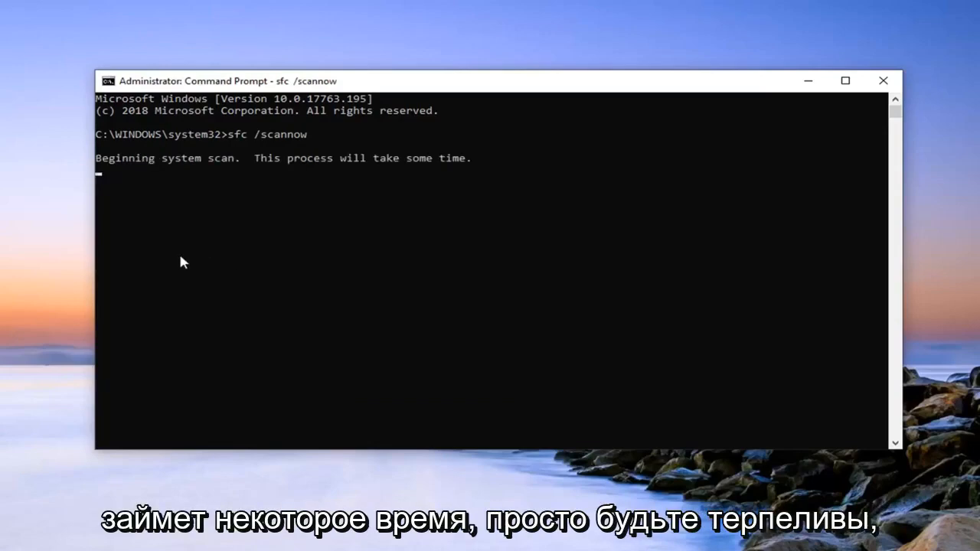
mouse_move(205, 251)
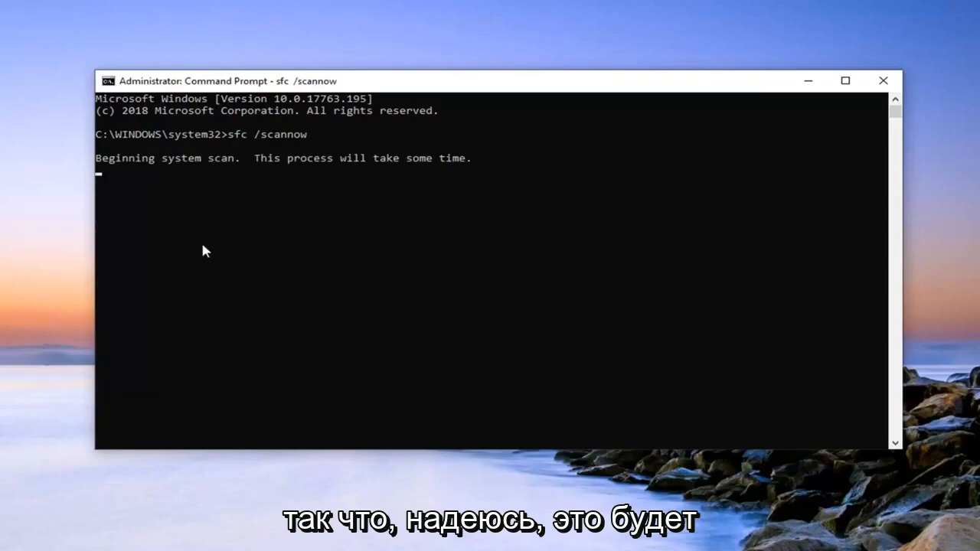
mouse_move(168, 170)
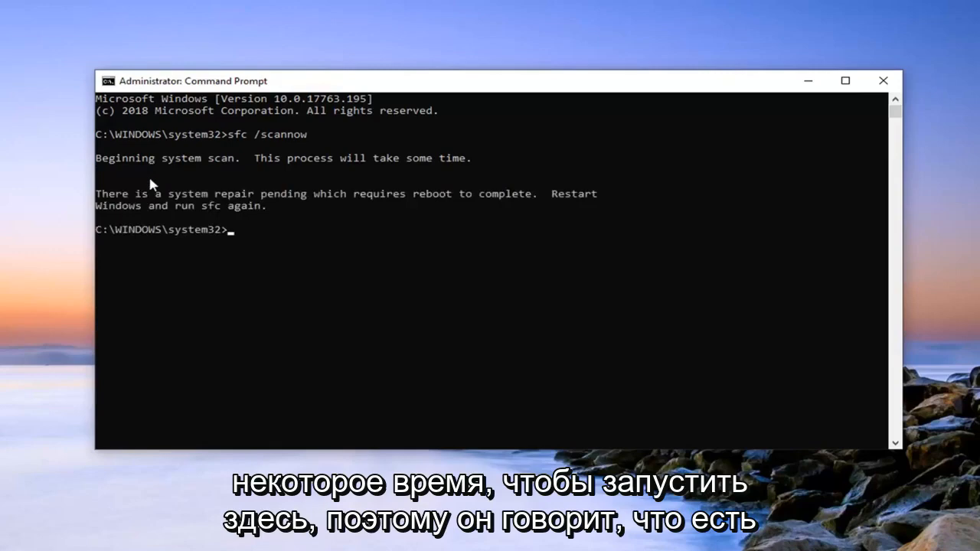
mouse_move(404, 196)
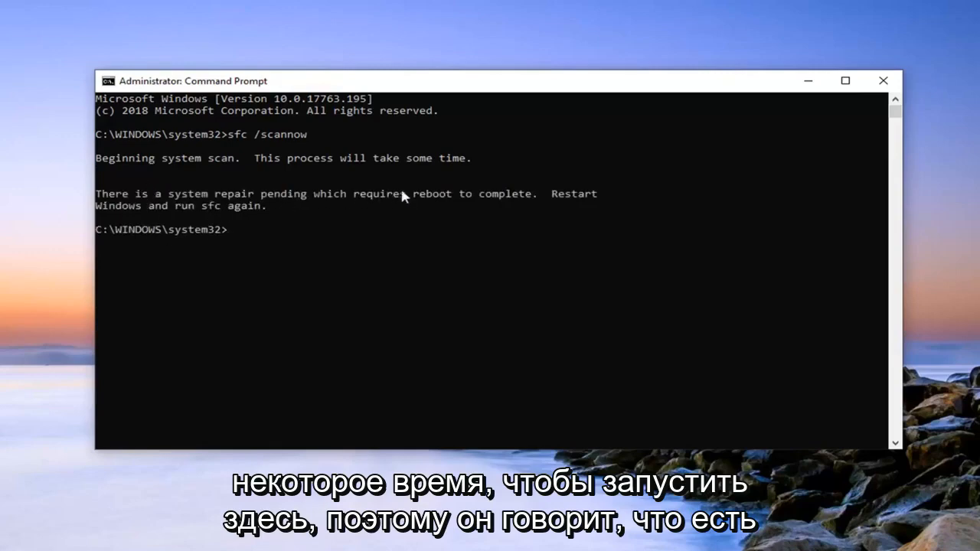
mouse_move(450, 212)
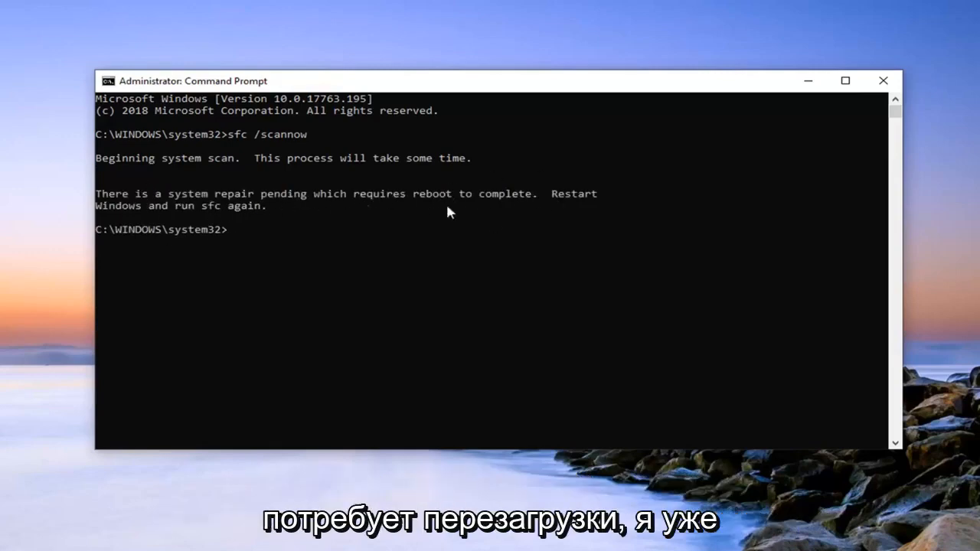
mouse_move(333, 197)
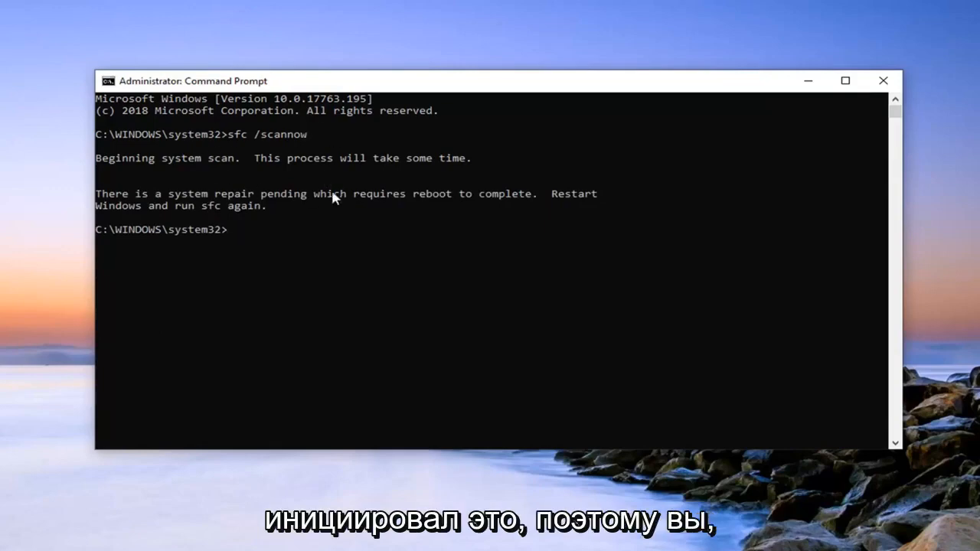
mouse_move(473, 231)
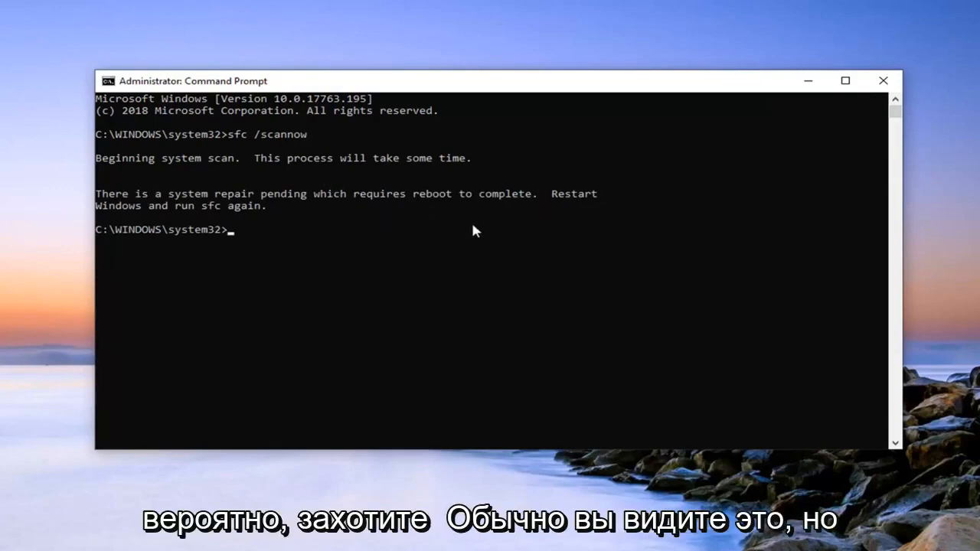
mouse_move(620, 196)
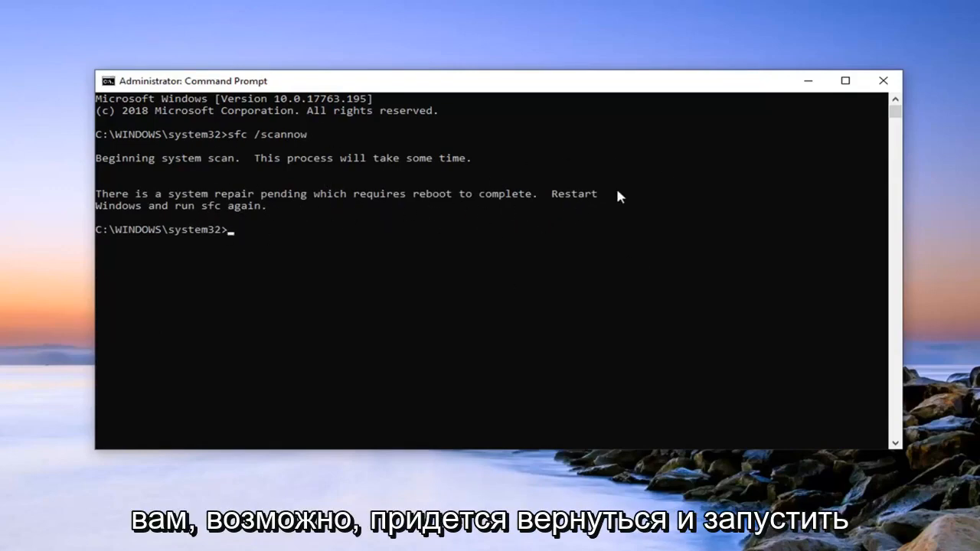
mouse_move(227, 211)
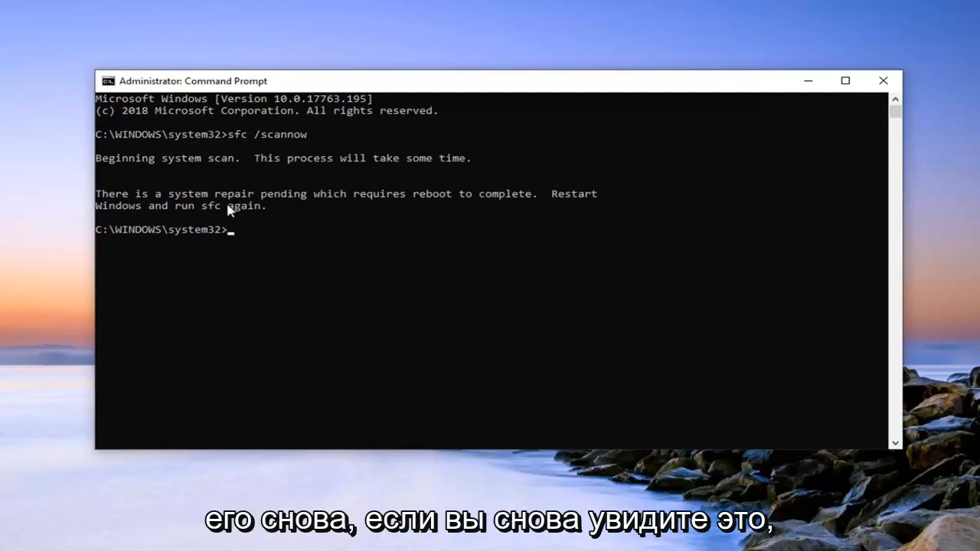
mouse_move(245, 150)
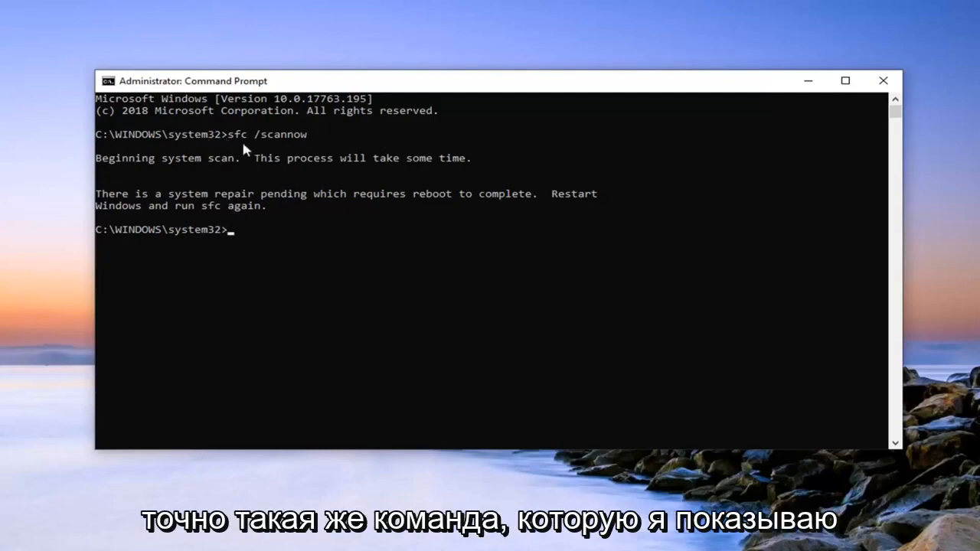
mouse_move(321, 193)
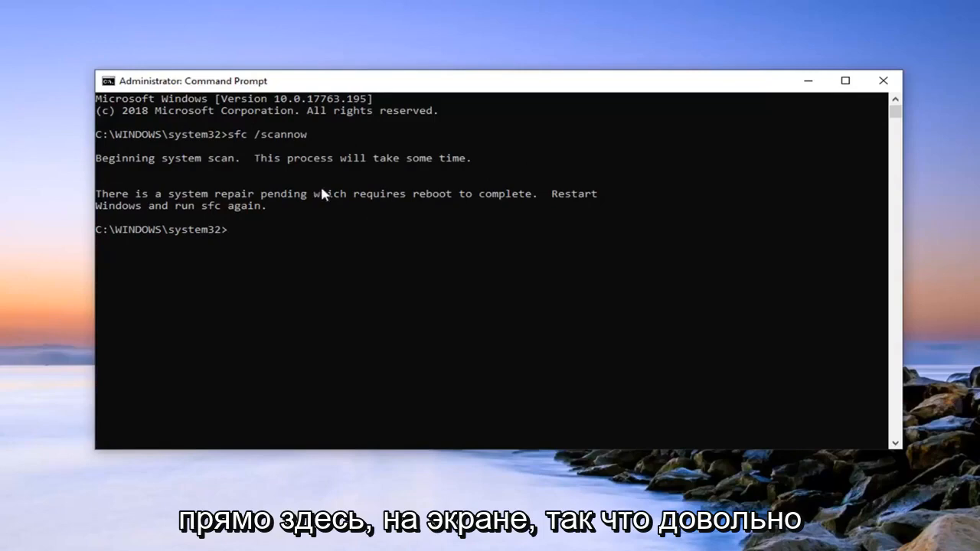
mouse_move(835, 128)
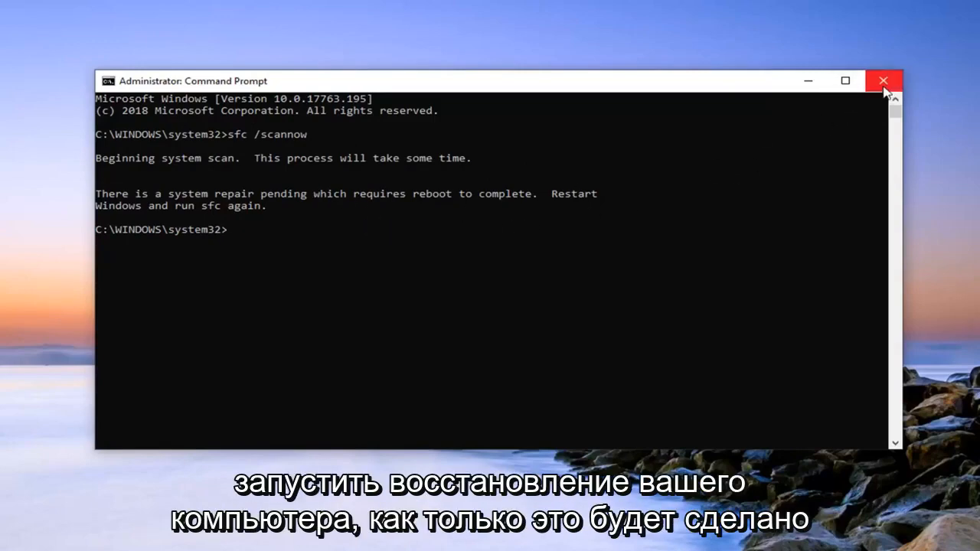
Step: Close the administrator Command Prompt after the pending-repair-needs-reboot message
click(883, 80)
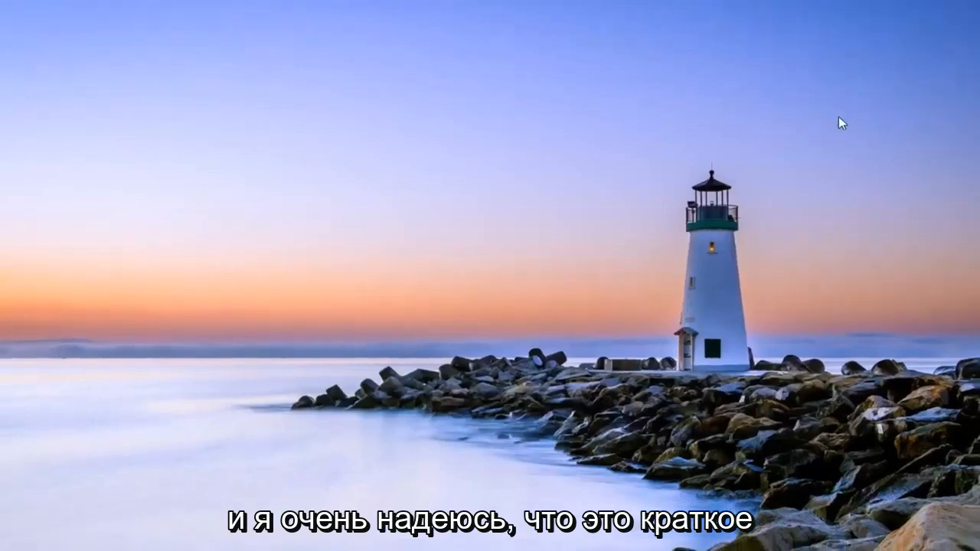